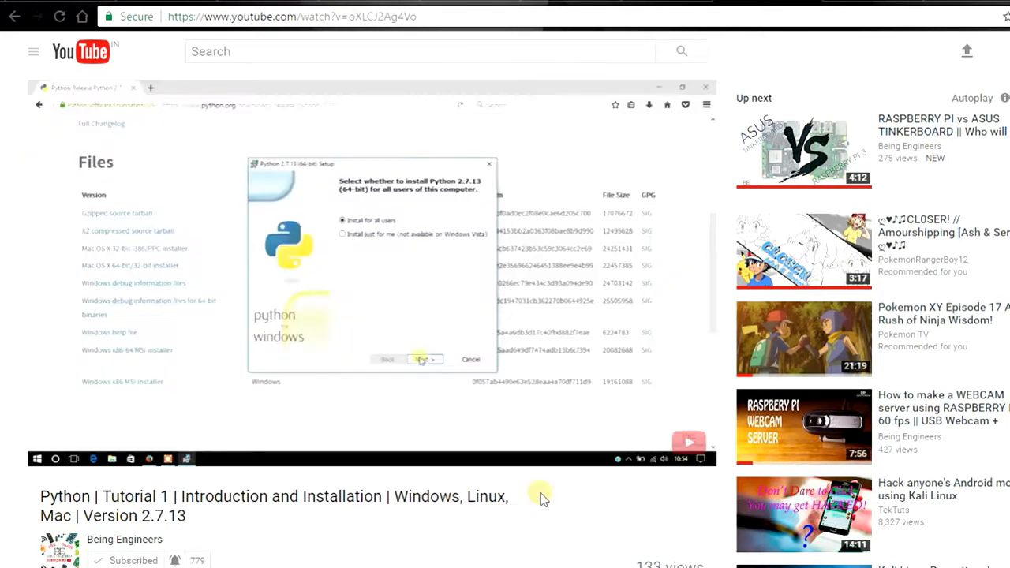
Run print('hello world') at the shell prompt.
{"action": "left_click", "coordinate": [423, 360]}
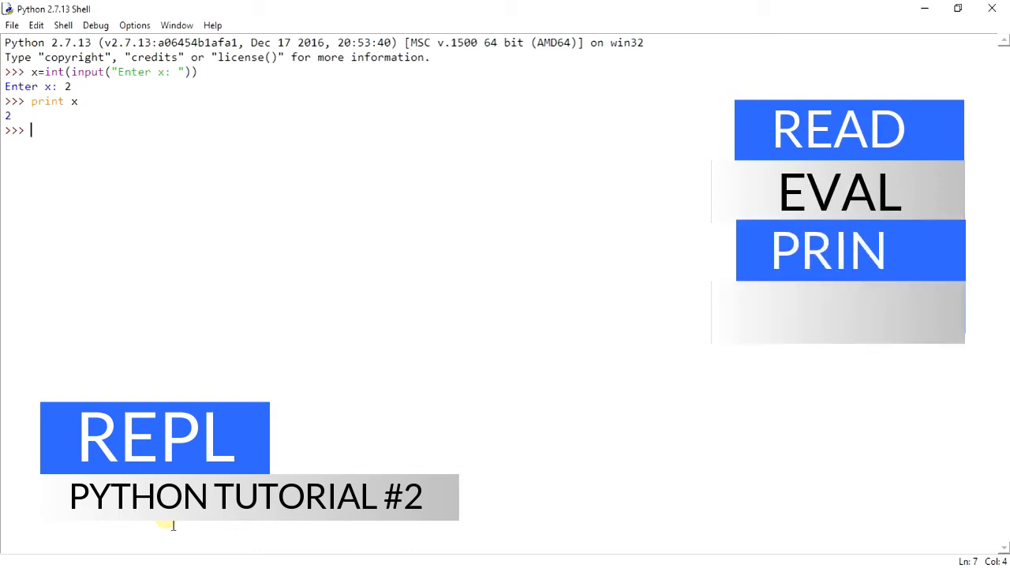
{"action": "type", "text": "print('')"}
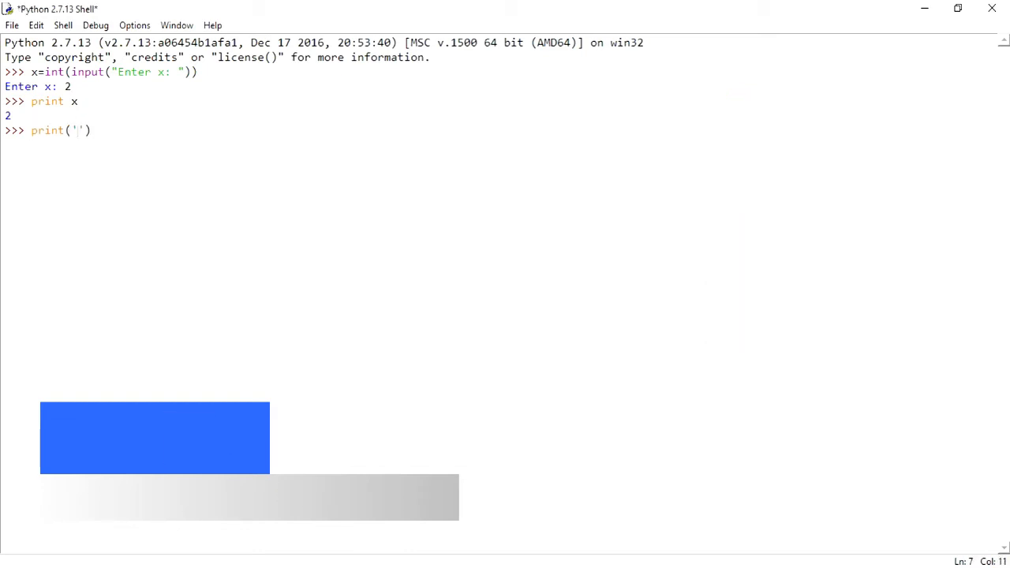
{"action": "type", "text": "hello w"}
{"action": "type", "text": "def intval("}
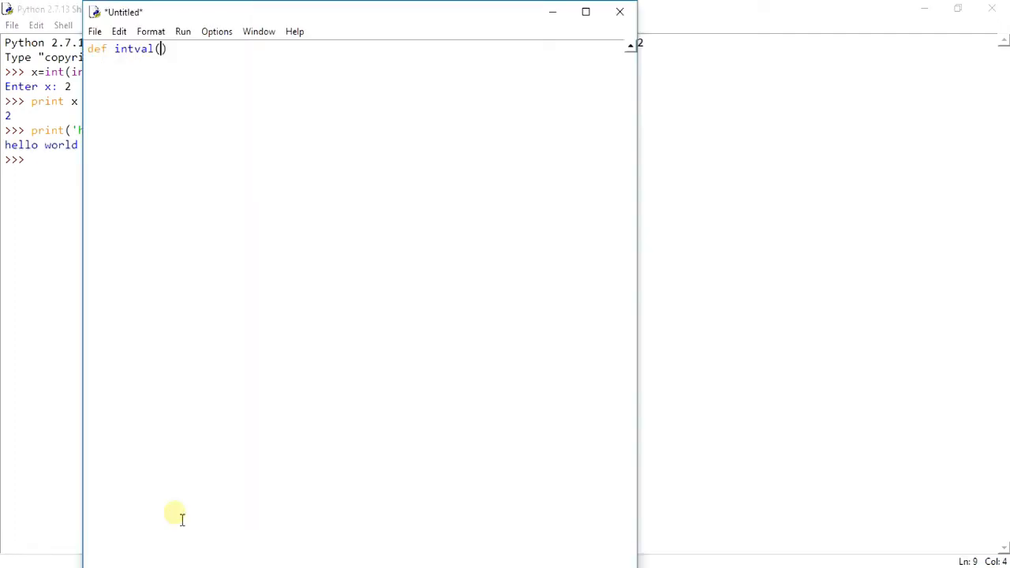
Start a new script defining intval(x) with x=int inside it.
{"action": "type", "text": "x):"}
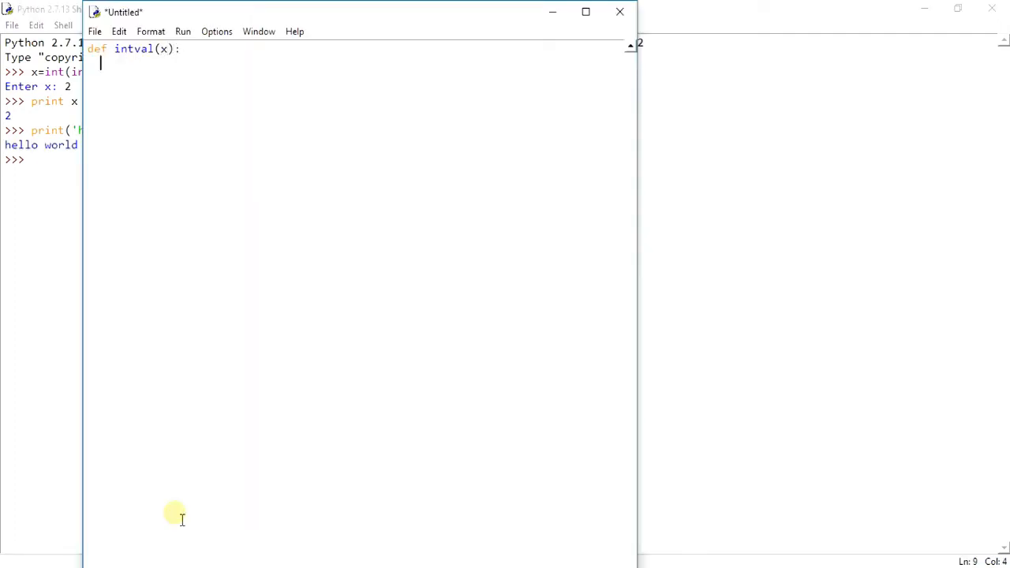
{"action": "type", "text": "x="}
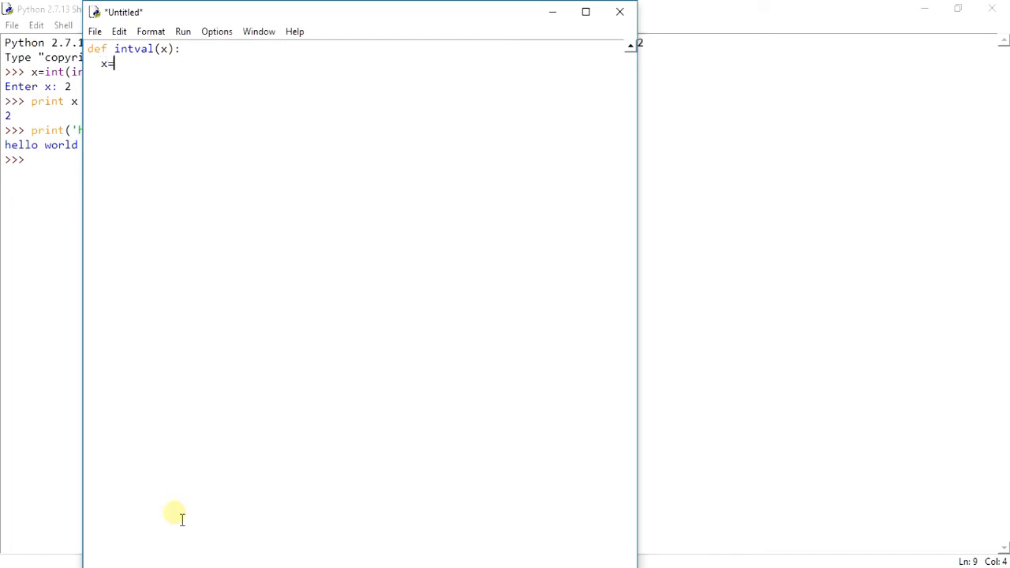
{"action": "type", "text": "int"}
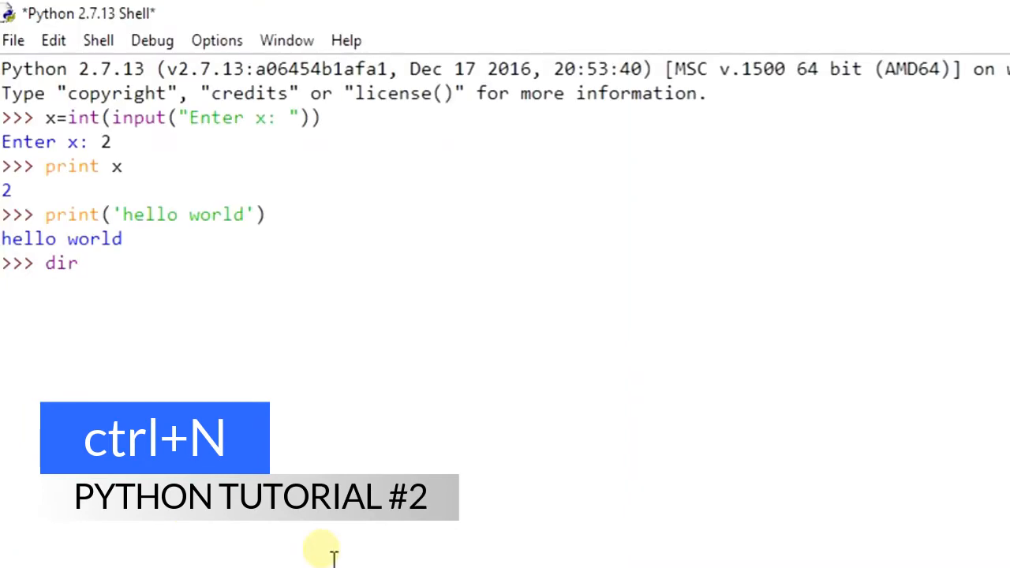
List all built-in names with dir(__builtins__).
{"action": "type", "text": "()"}
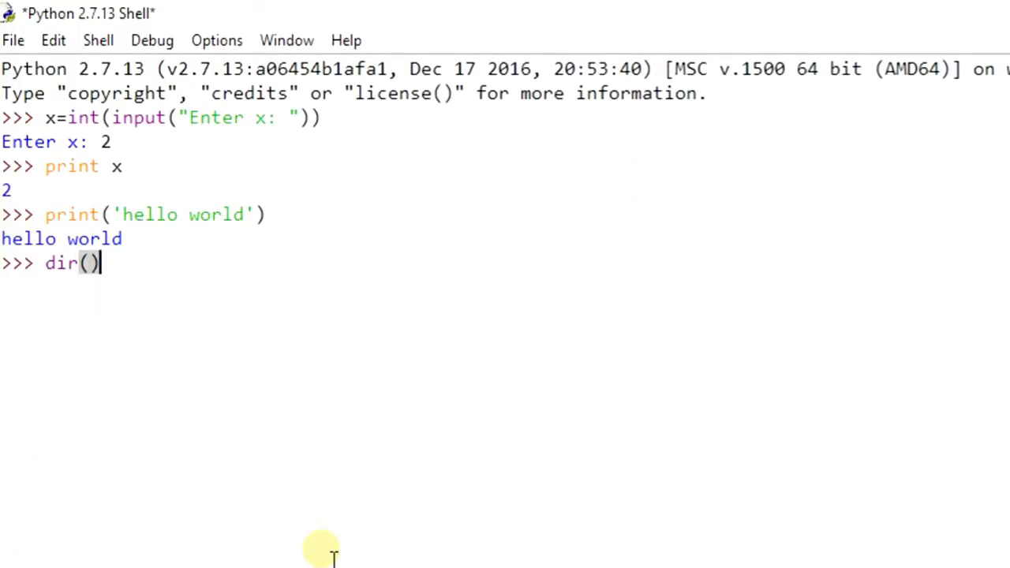
{"action": "type", "text": "__bu"}
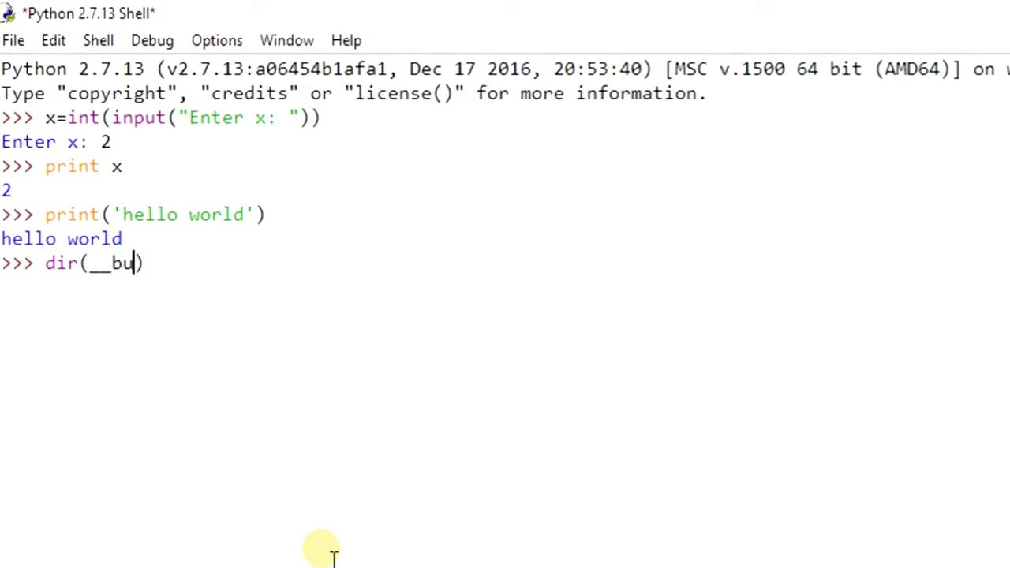
{"action": "type", "text": "iltins__"}
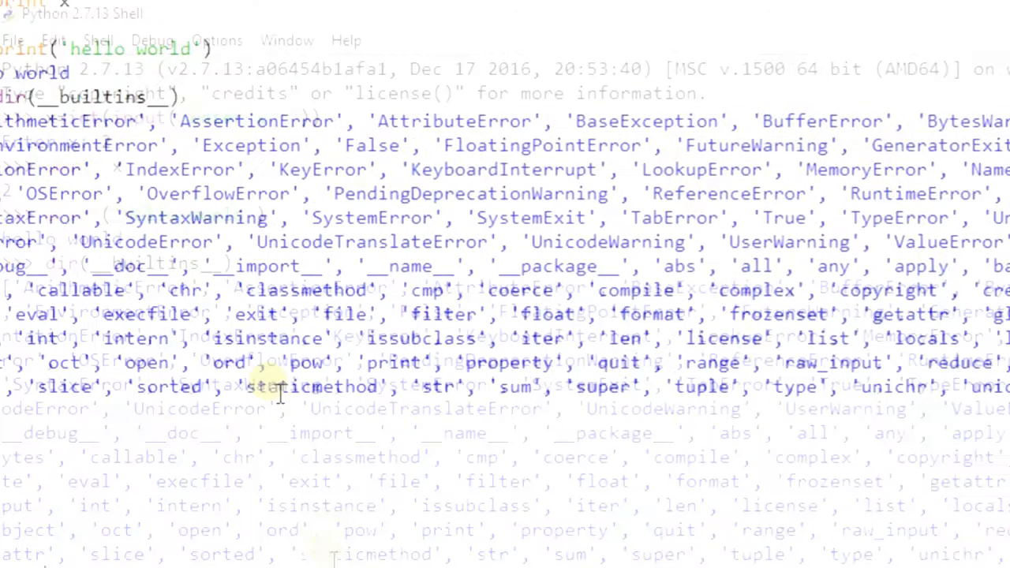
{"action": "scroll", "scroll_direction": "down", "scroll_amount": 3}
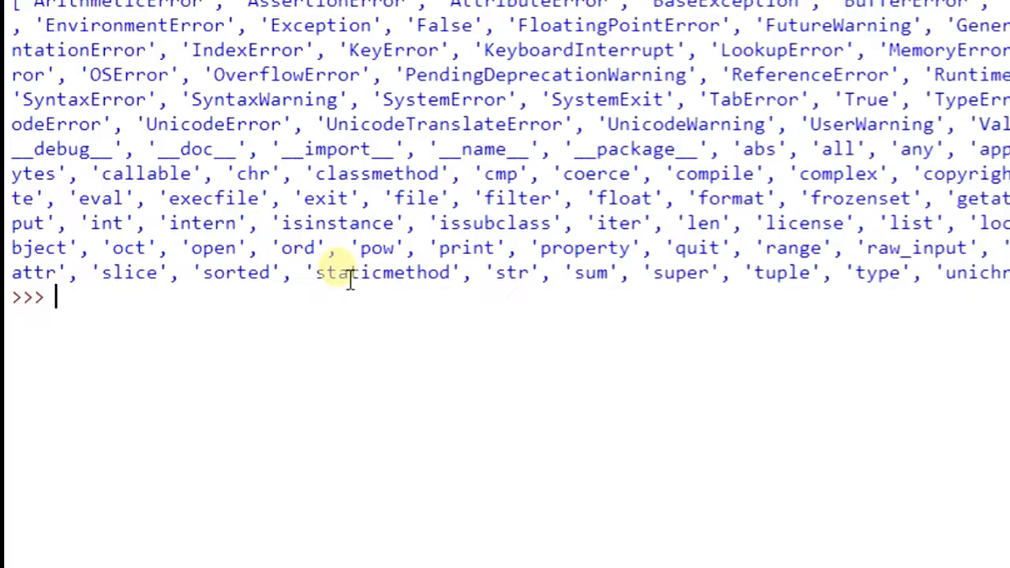
Show the help text for pow with help(pow).
{"action": "type", "text": "help("}
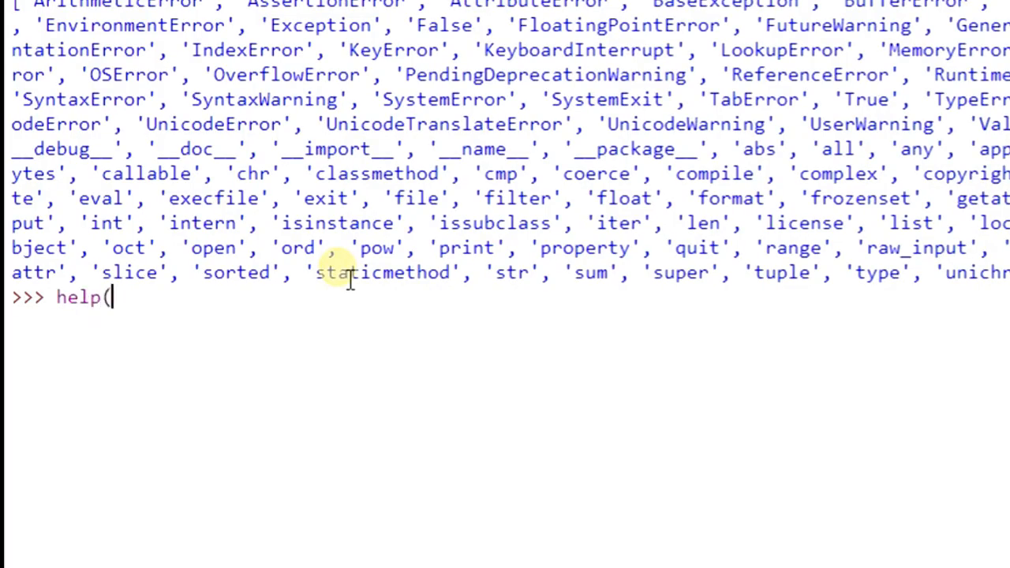
{"action": "type", "text": "pow)"}
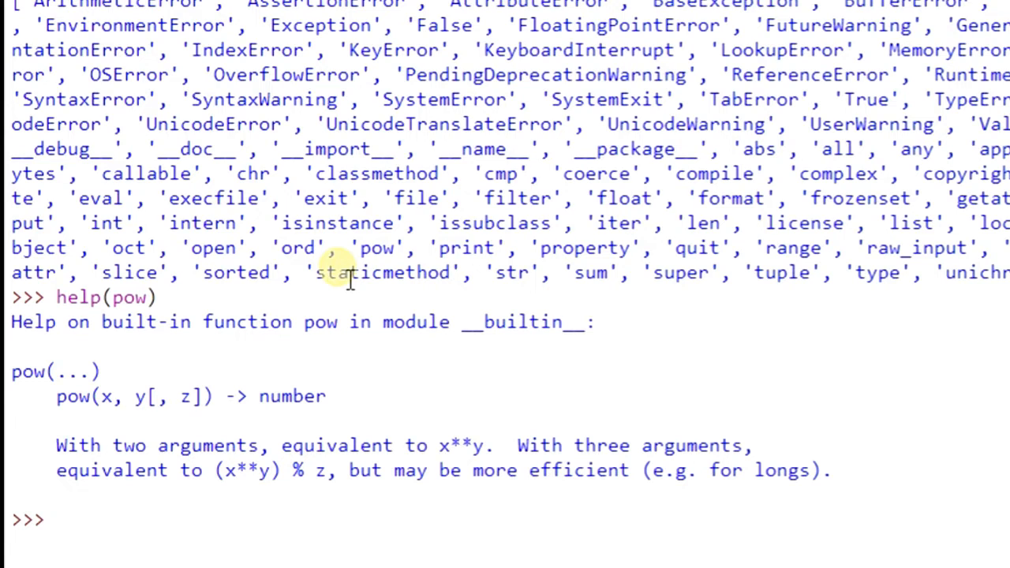
{"action": "scroll", "scroll_direction": "down", "scroll_amount": 3}
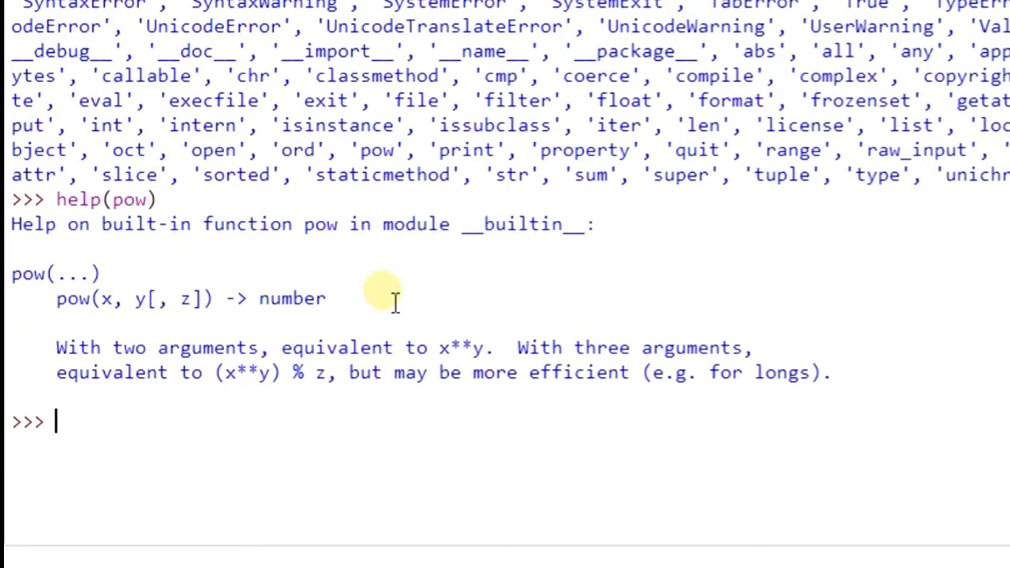
Confirm type(10.0) is float and assign x=12.
{"action": "type", "text": "type("}
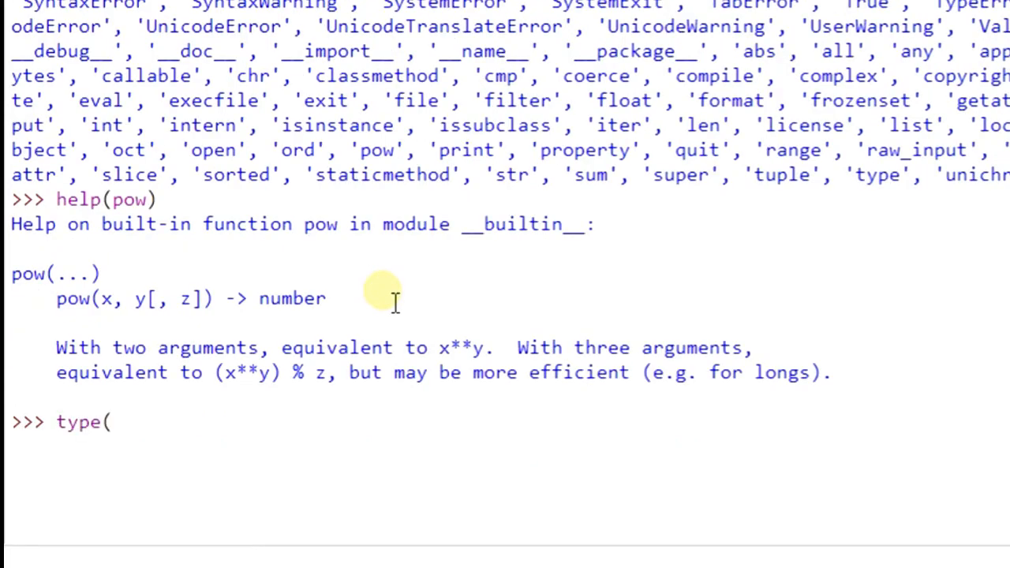
{"action": "type", "text": "10.0"}
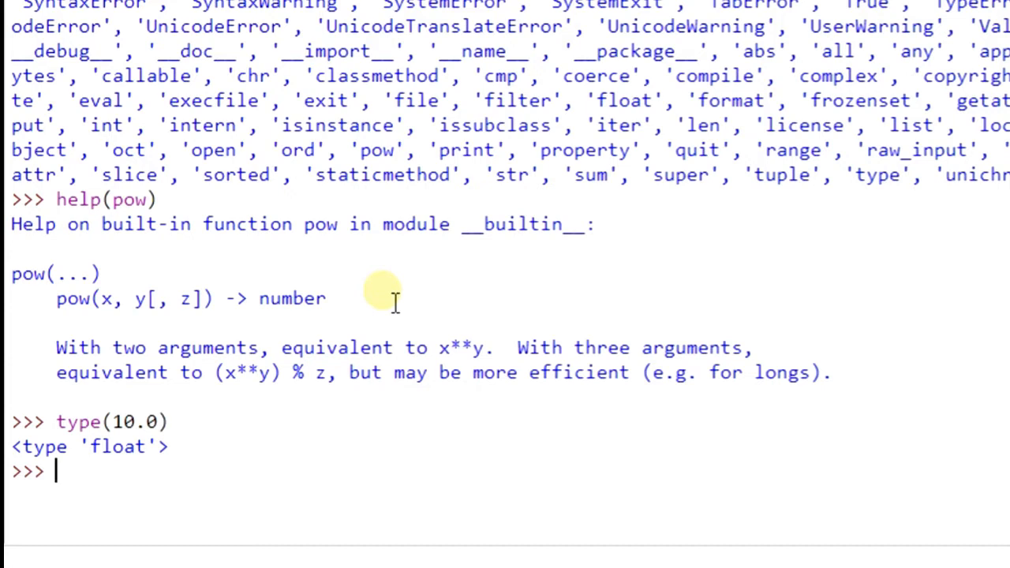
{"action": "type", "text": "x=12"}
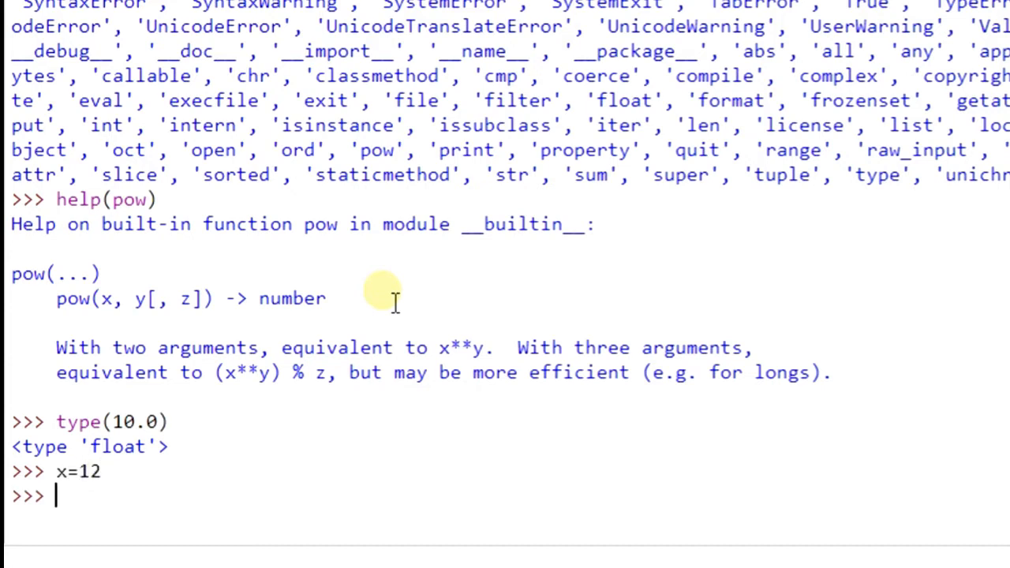
{"action": "type", "text": "ty"}
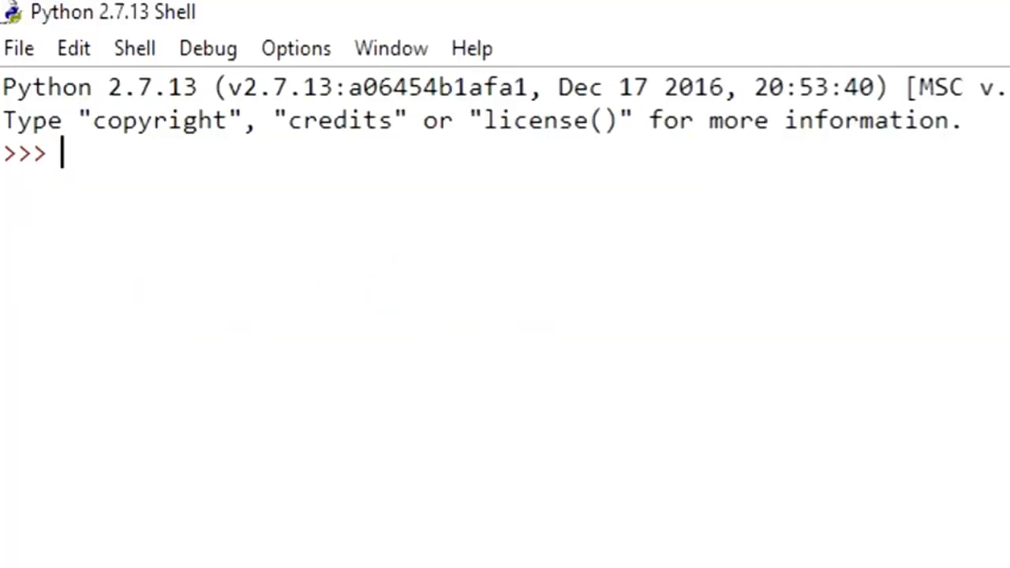
Evaluate sums, products and divisions such as 2+3, 10/2 and a ZeroDivisionError.
{"action": "type", "text": "2+3"}
{"action": "type", "text": "5-9"}
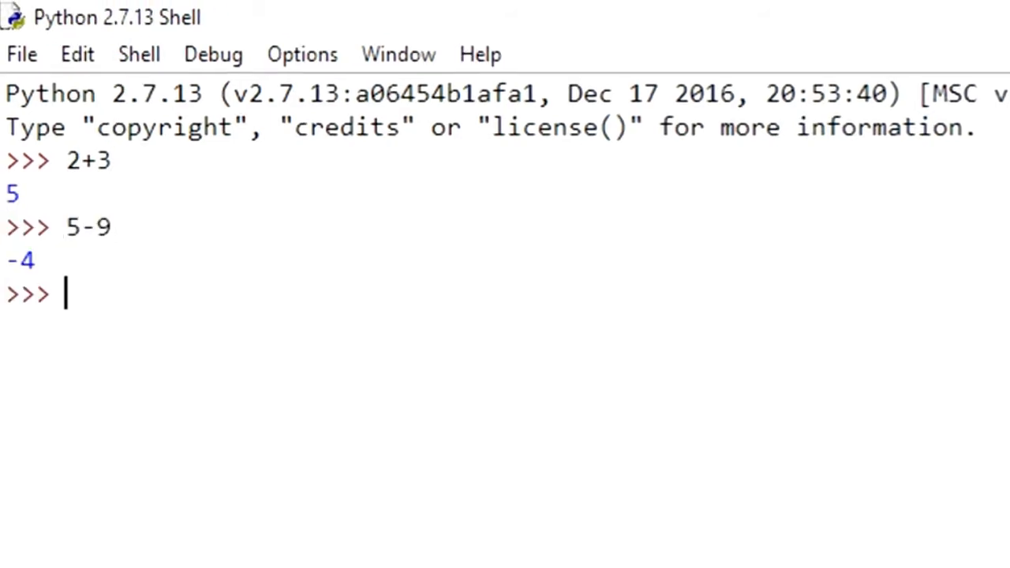
{"action": "type", "text": "2"}
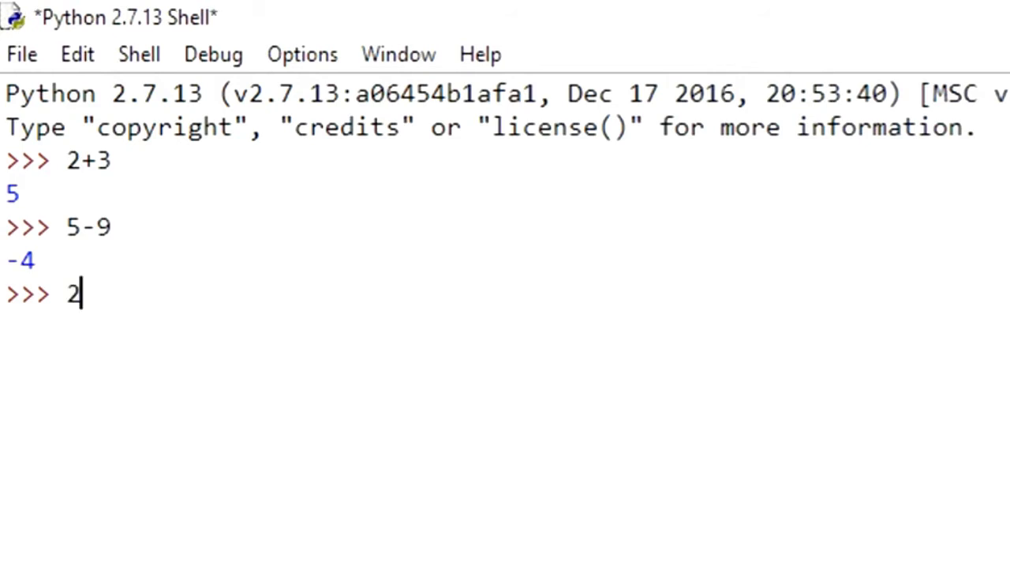
{"action": "type", "text": "*()"}
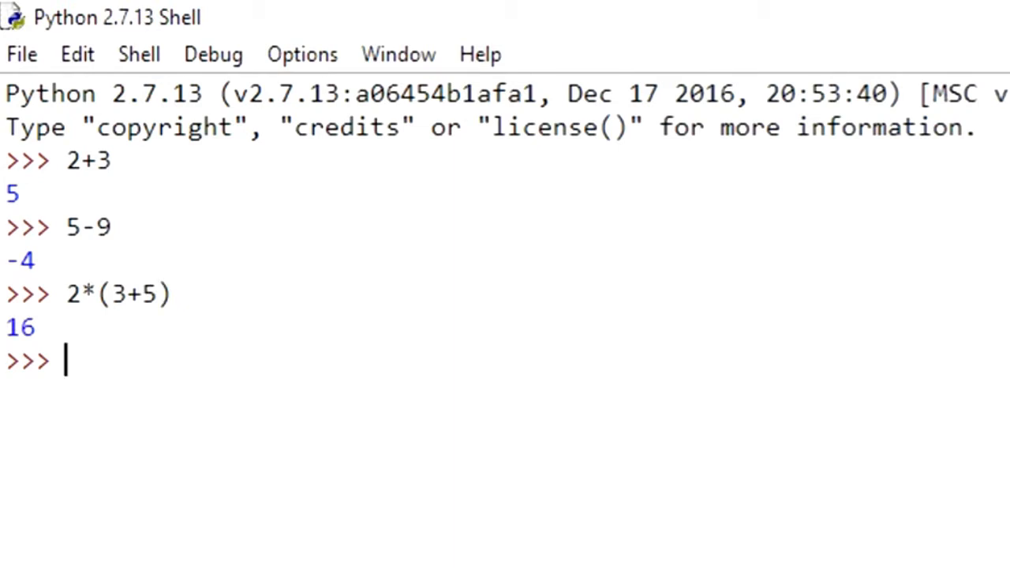
{"action": "type", "text": "10/2"}
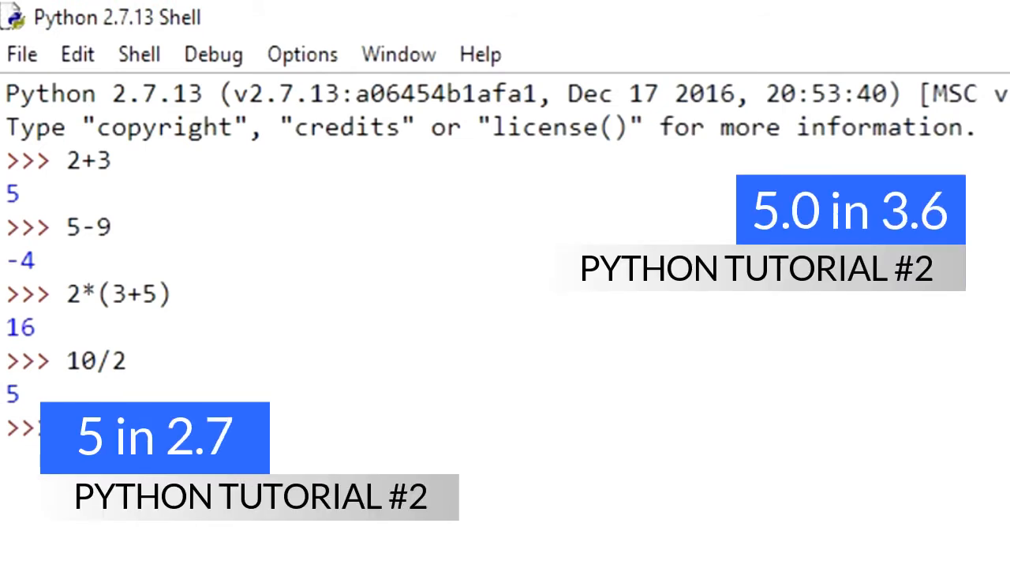
{"action": "type", "text": "87"}
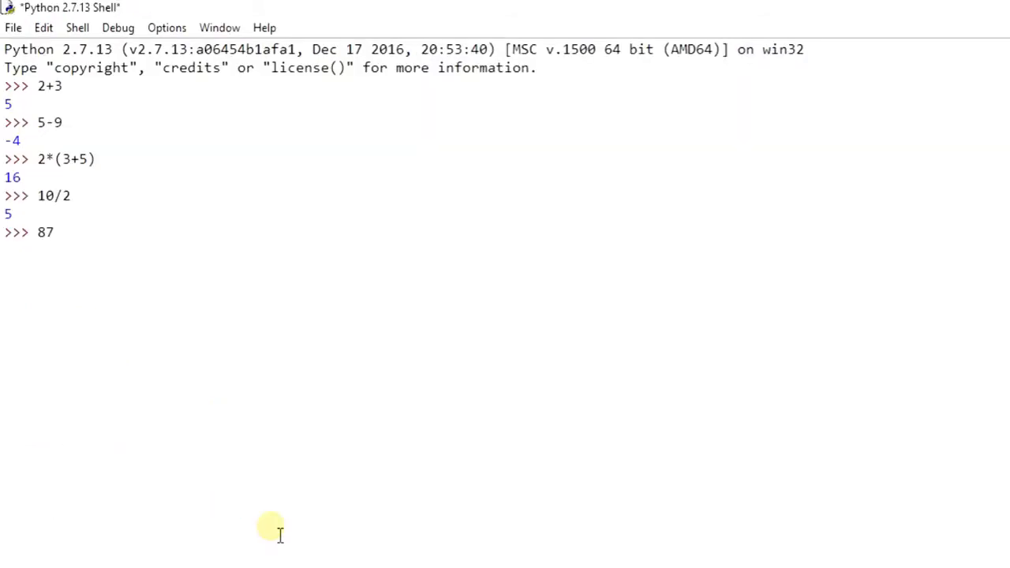
{"action": "type", "text": "/0"}
{"action": "type", "text": "x+"}
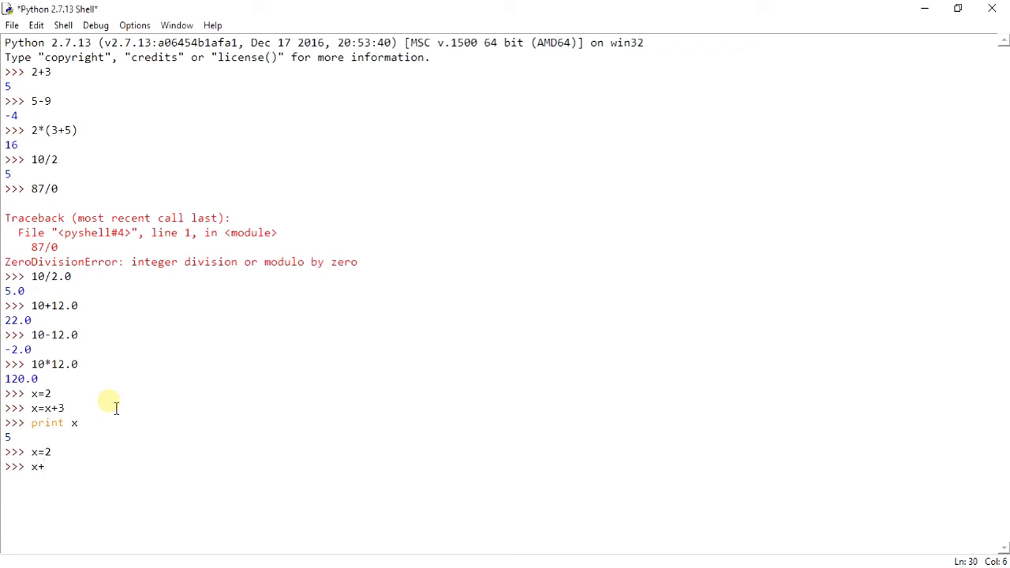
Show x=x+3 and x+=3 both turn x=2 into 5 when printed.
{"action": "type", "text": "=3"}
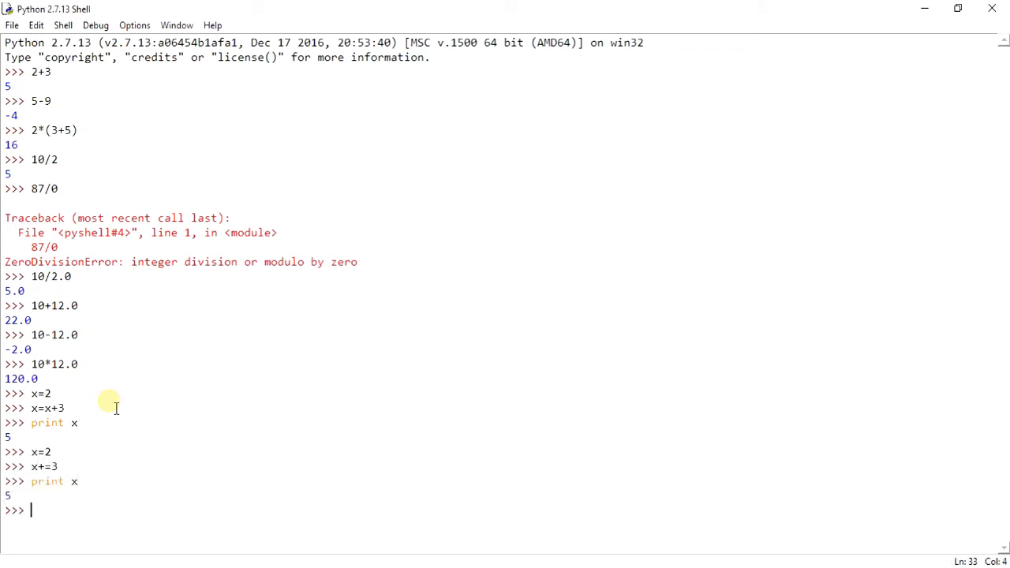
{"action": "type", "text": "x=2"}
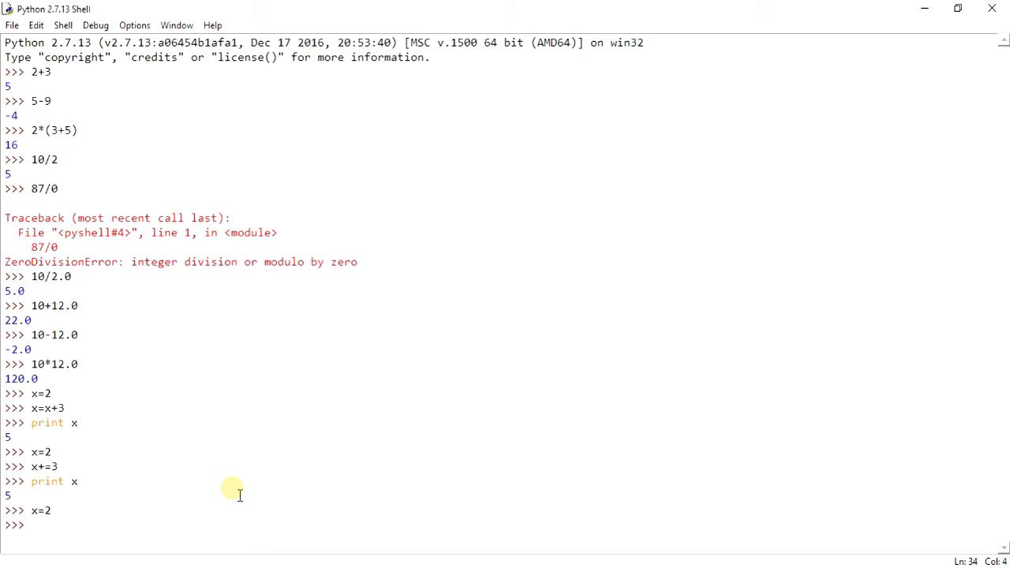
{"action": "type", "text": "x++"}
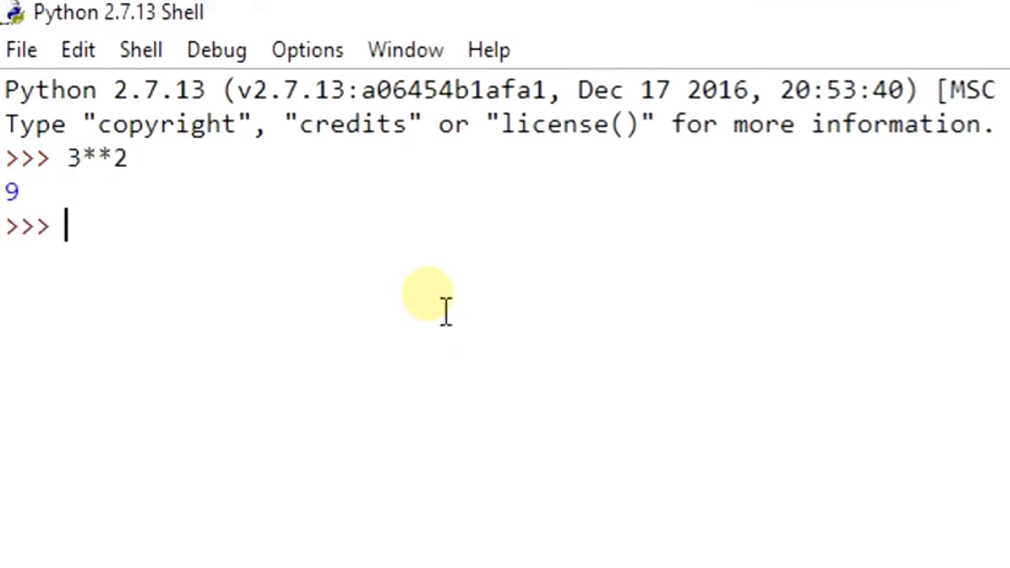
Compute 16**(0.5) as 4.0 and pow(3,2) as 9.
{"action": "type", "text": "16**()"}
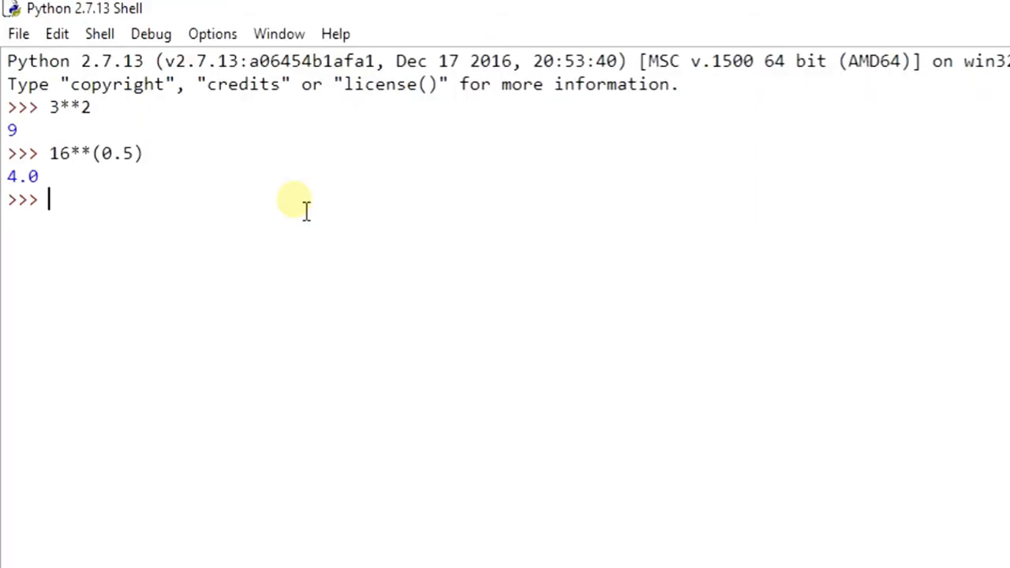
{"action": "type", "text": "pow"}
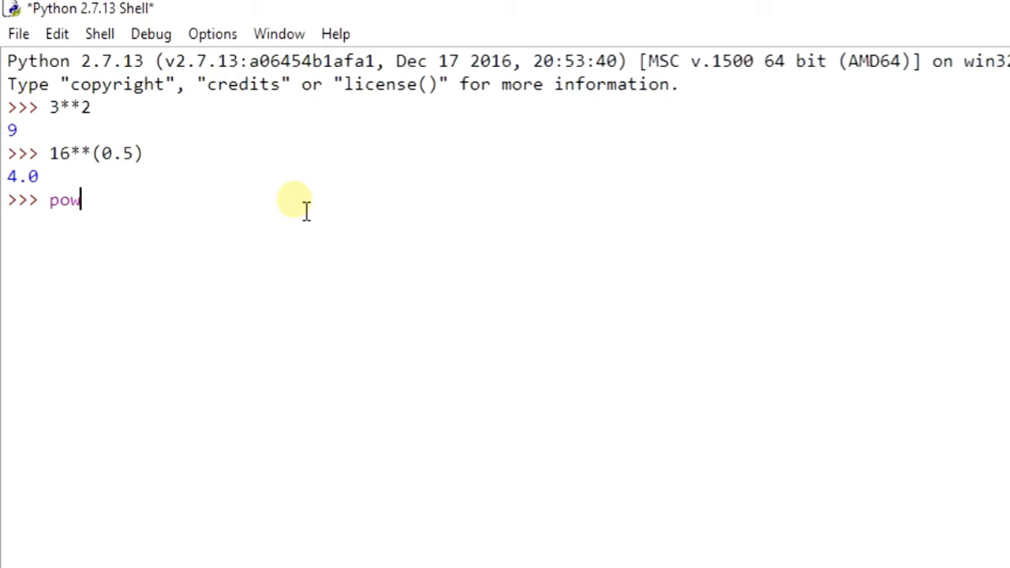
{"action": "type", "text": "(3,2"}
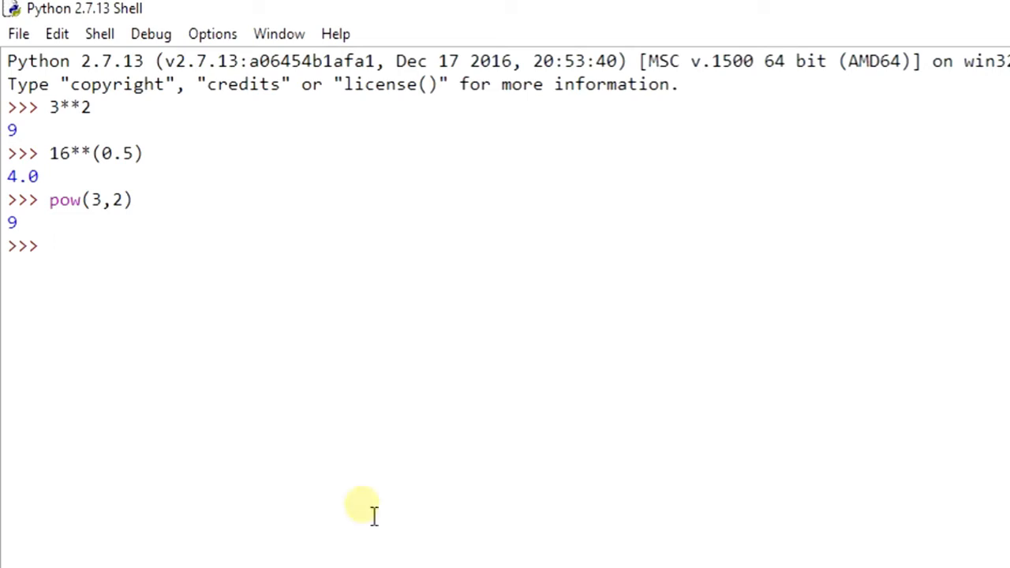
Import everything from math and evaluate sin(90).
{"action": "type", "text": "f"}
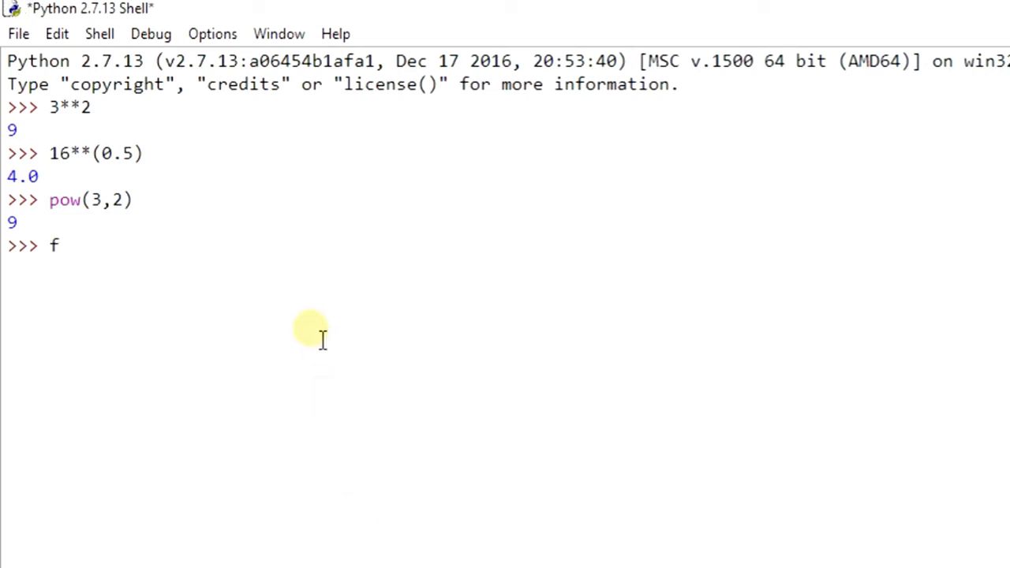
{"action": "type", "text": "rom math"}
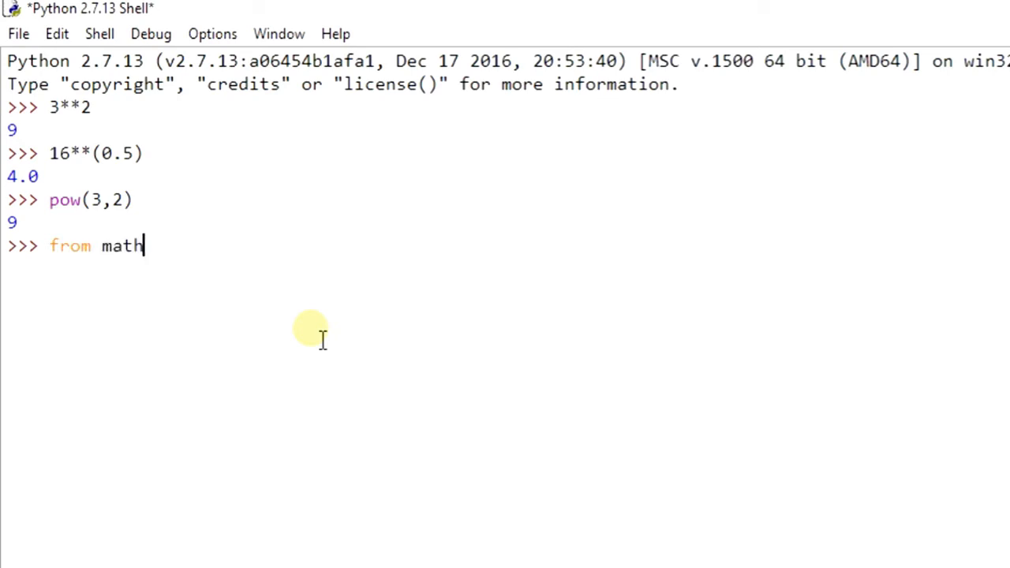
{"action": "type", "text": "import *"}
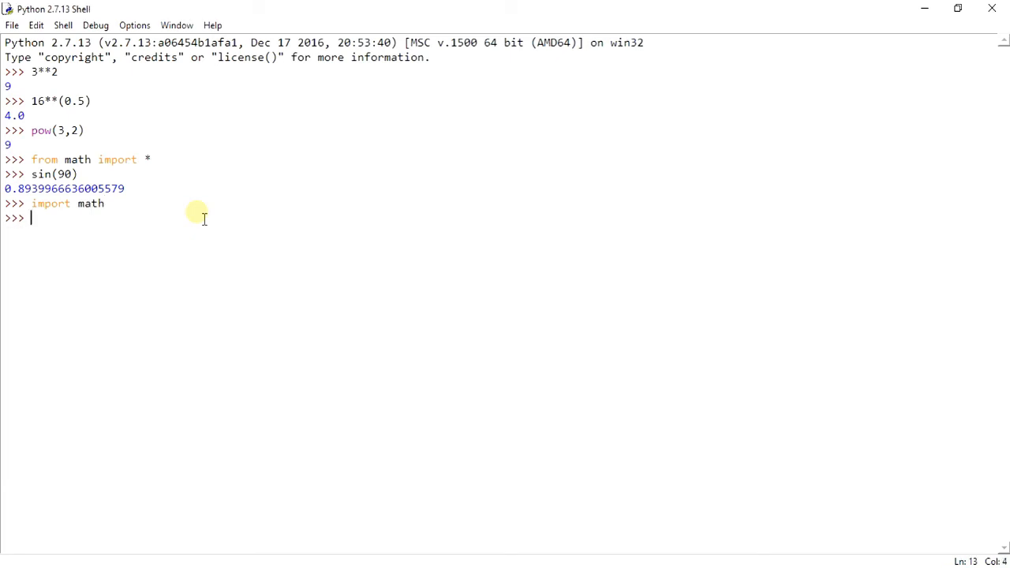
Compute log(10) both as math.log(10) and as bare log(10).
{"action": "type", "text": "math"}
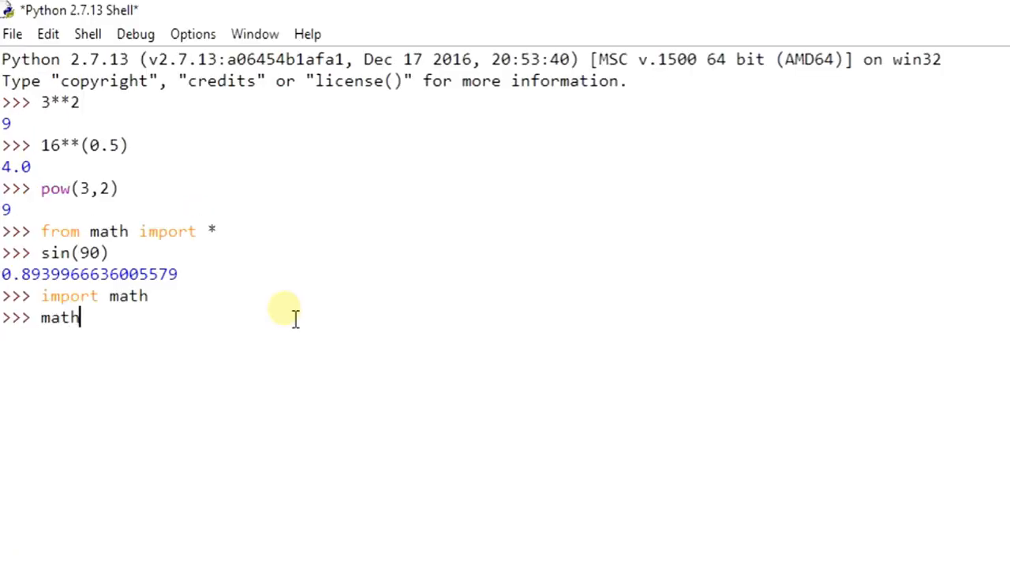
{"action": "type", "text": ".log"}
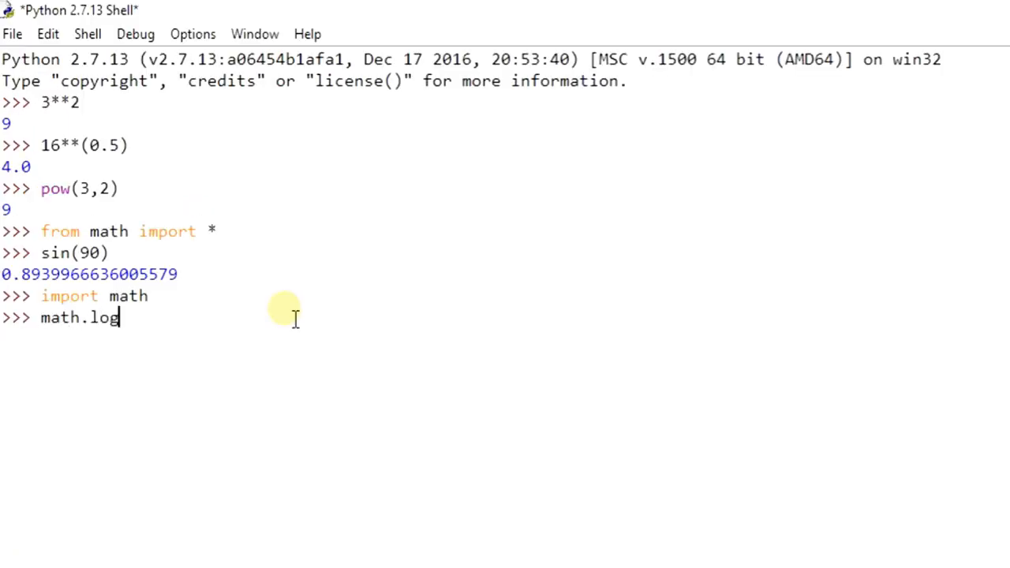
{"action": "type", "text": "()"}
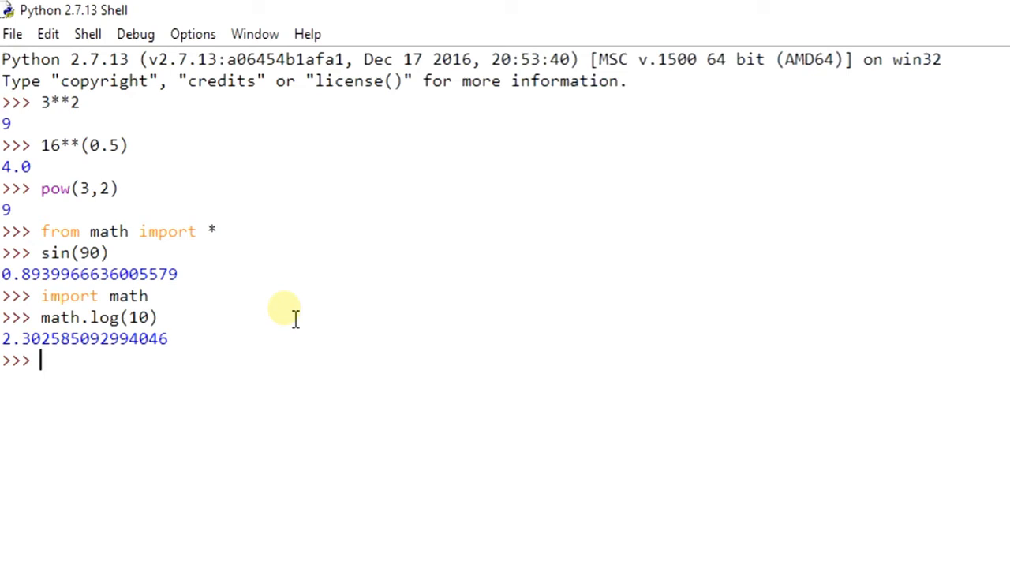
{"action": "type", "text": "log(10)"}
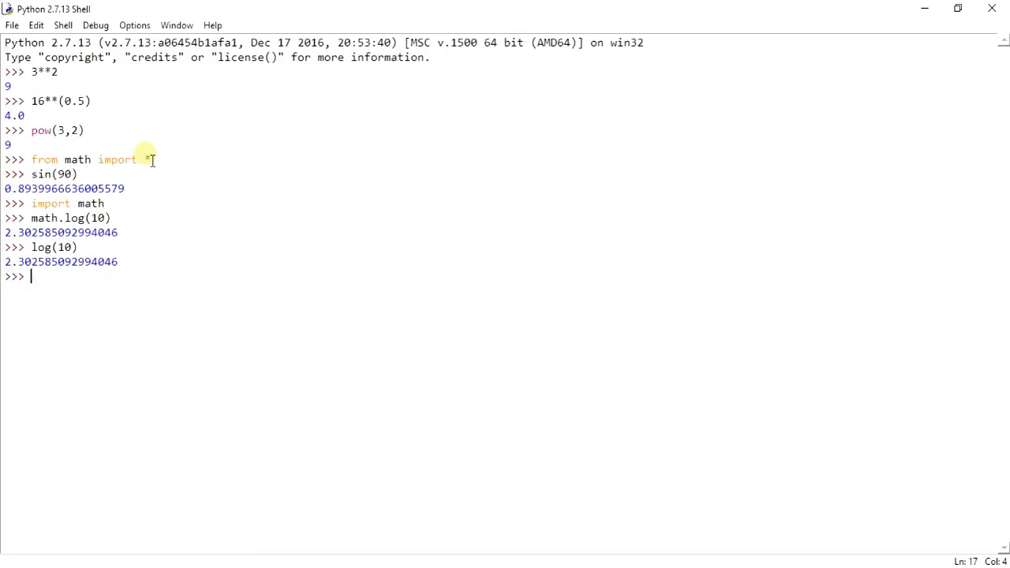
{"action": "mouse_move", "coordinate": [267, 471]}
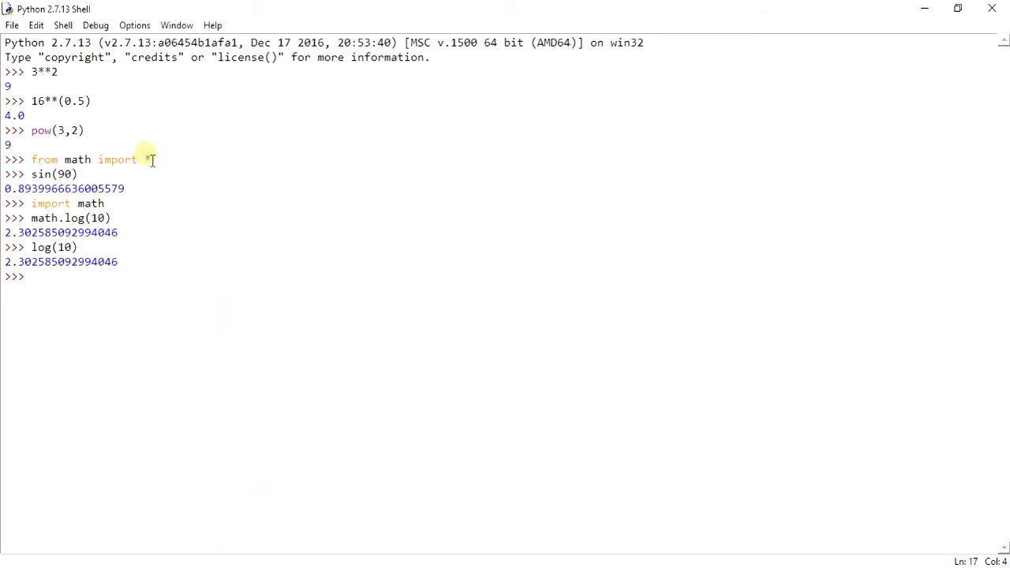
{"action": "mouse_move", "coordinate": [230, 325]}
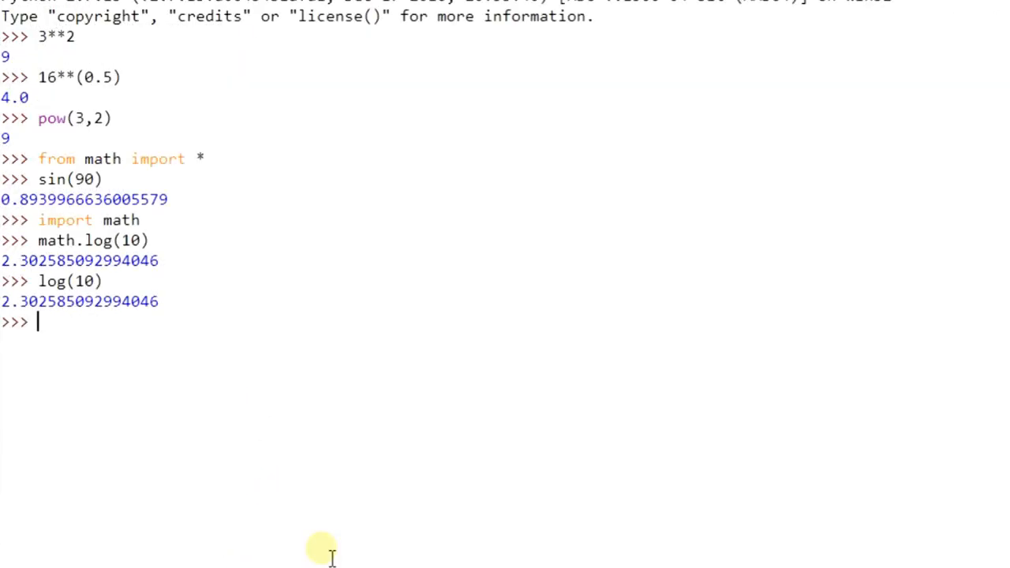
Get 20//6 as 3 and 1.65%0.5 as about 0.15.
{"action": "type", "text": "2"}
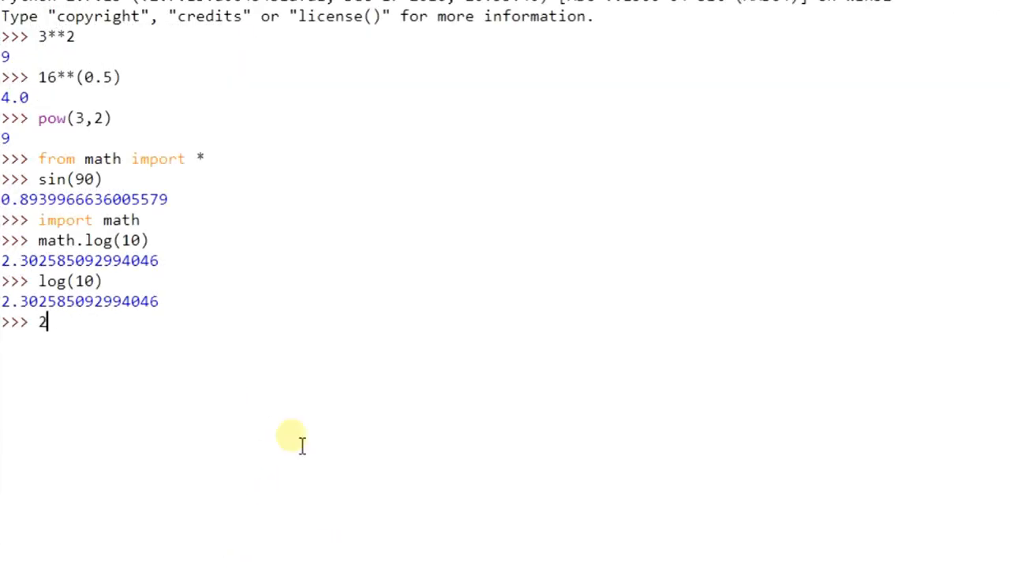
{"action": "type", "text": "0//6"}
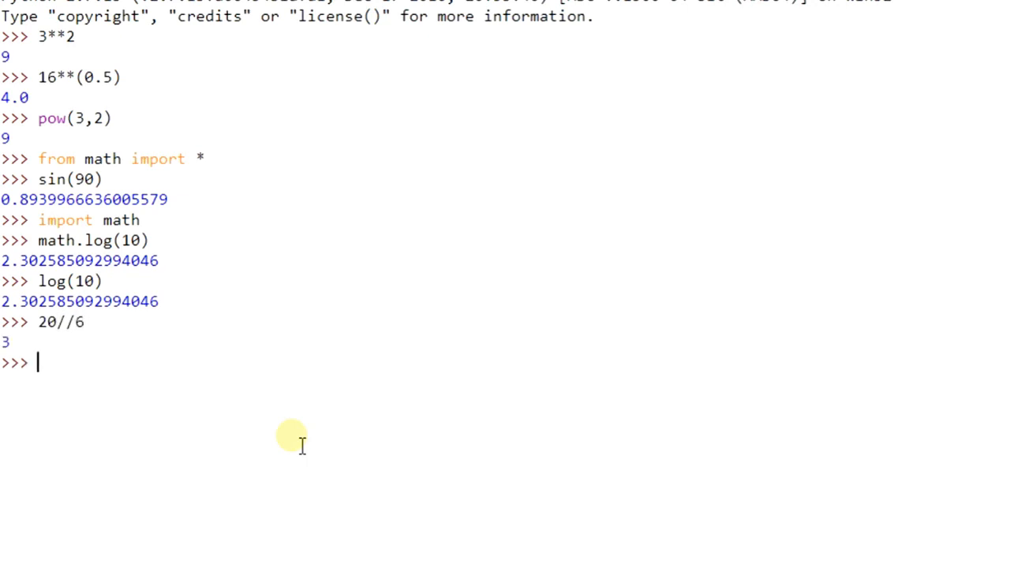
{"action": "type", "text": "1."}
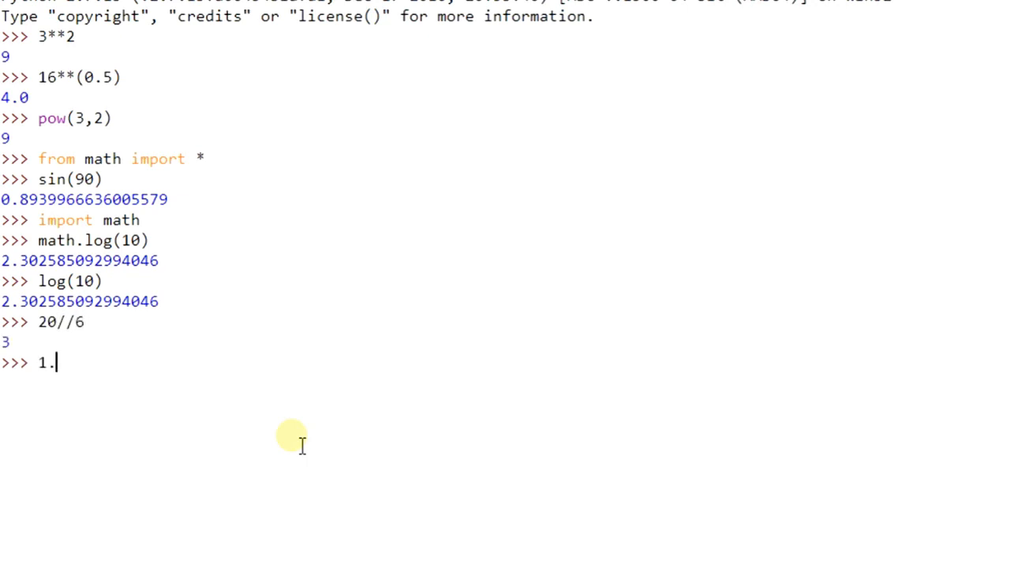
{"action": "type", "text": "65%0.5"}
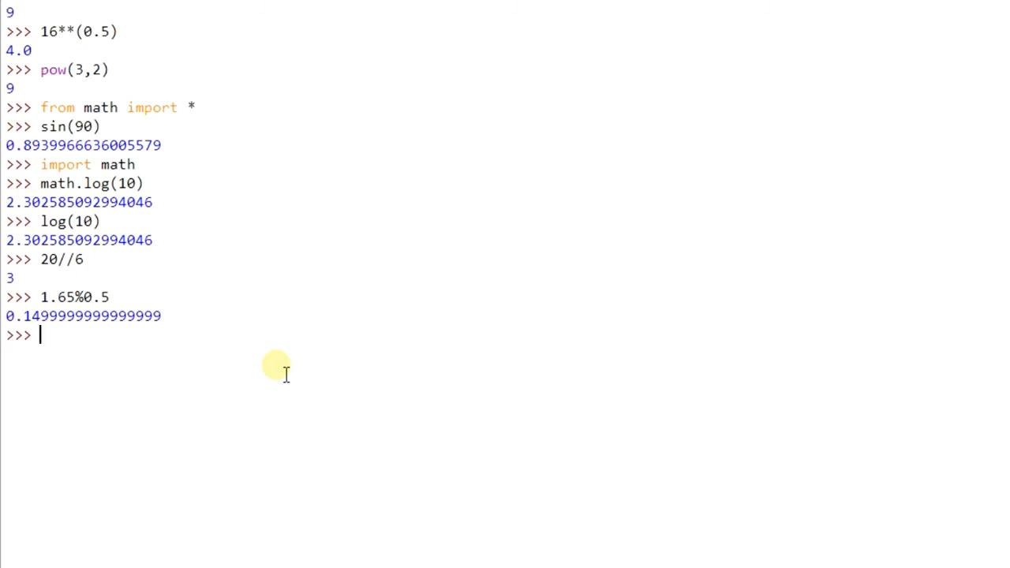
Show '2'+'3' gives '23' while int('2')+int('3') gives 5.
{"action": "type", "text": "'2'"}
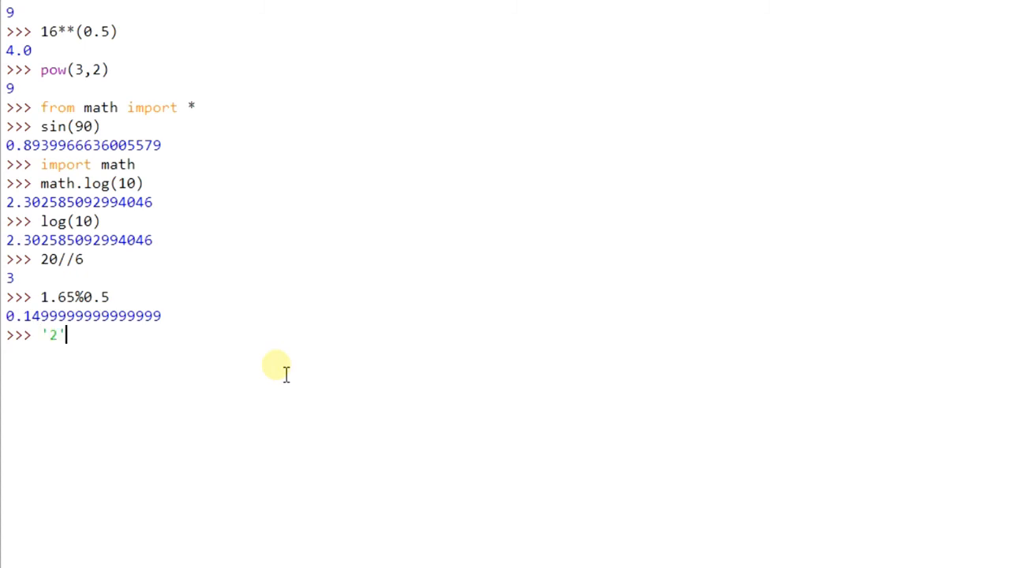
{"action": "type", "text": "+''"}
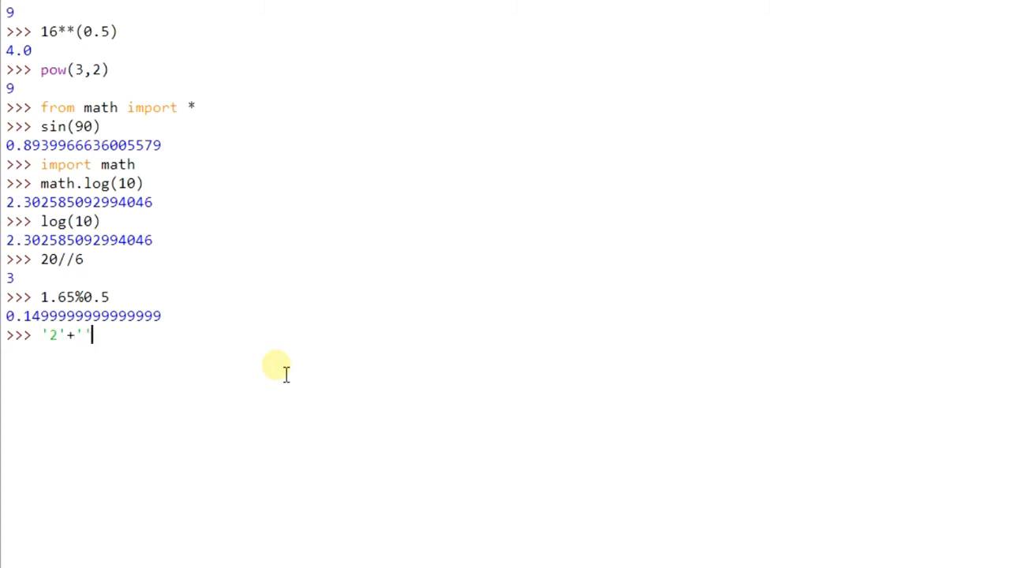
{"action": "type", "text": "3"}
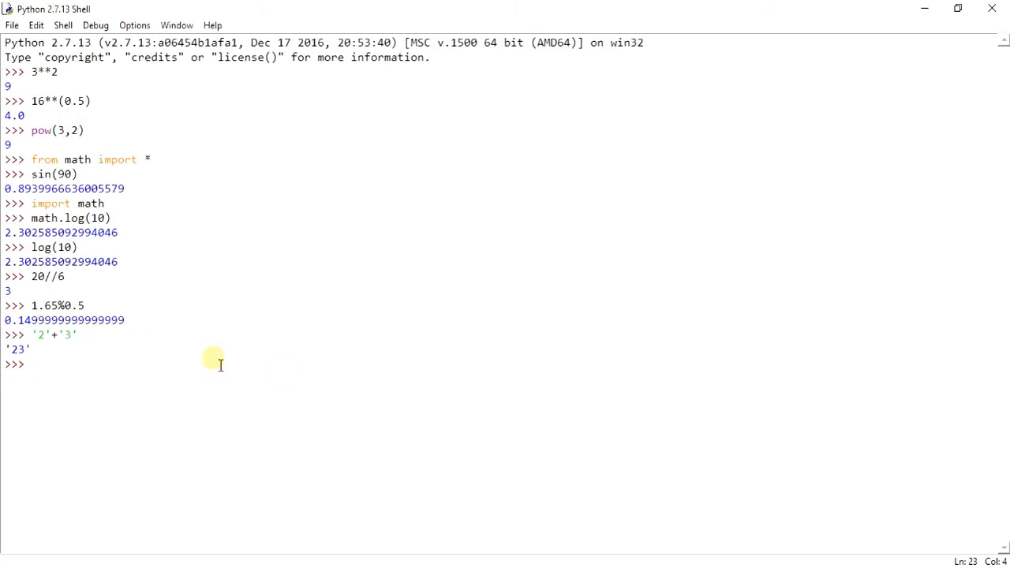
{"action": "type", "text": "int()"}
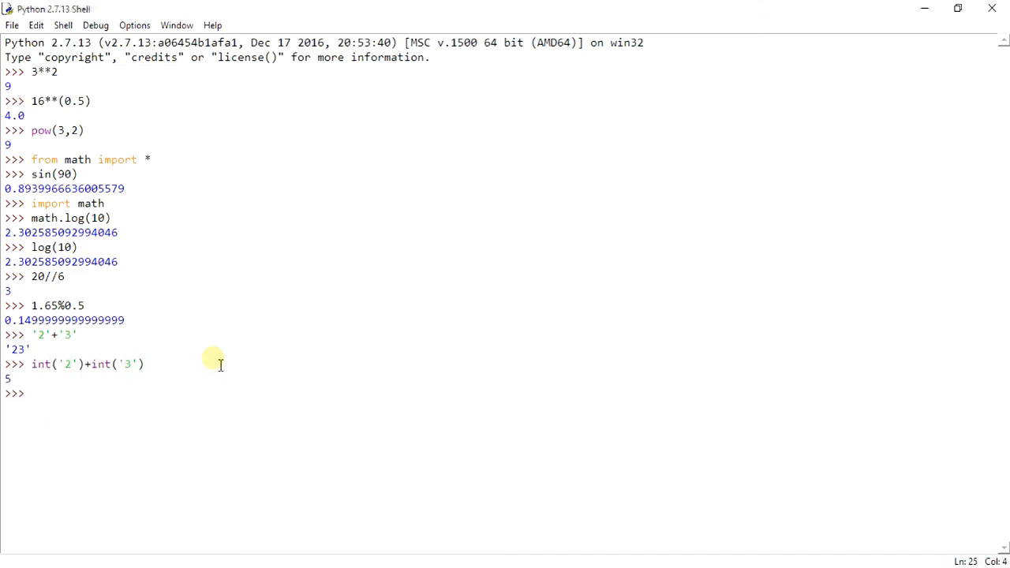
{"action": "type", "text": "f"}
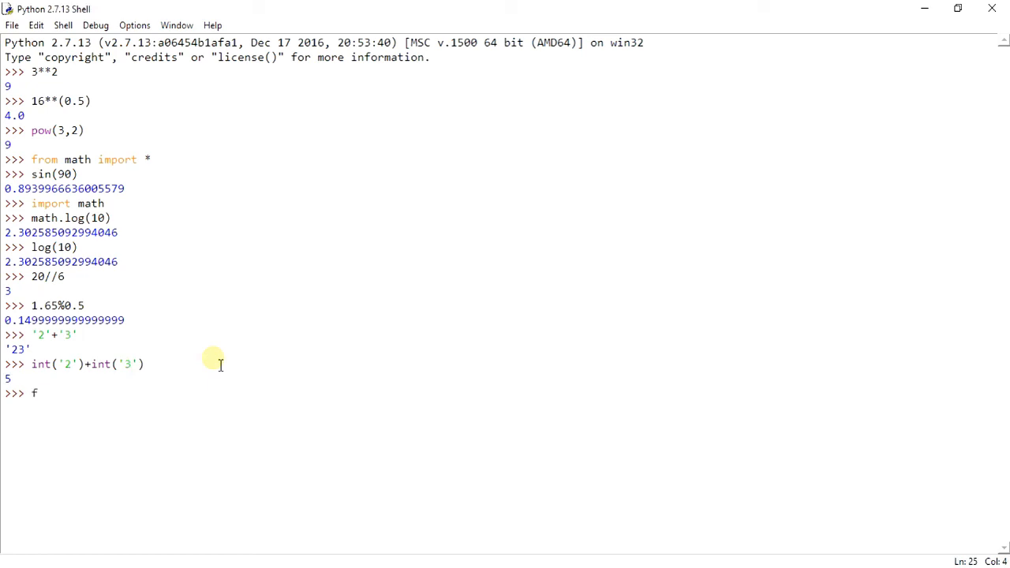